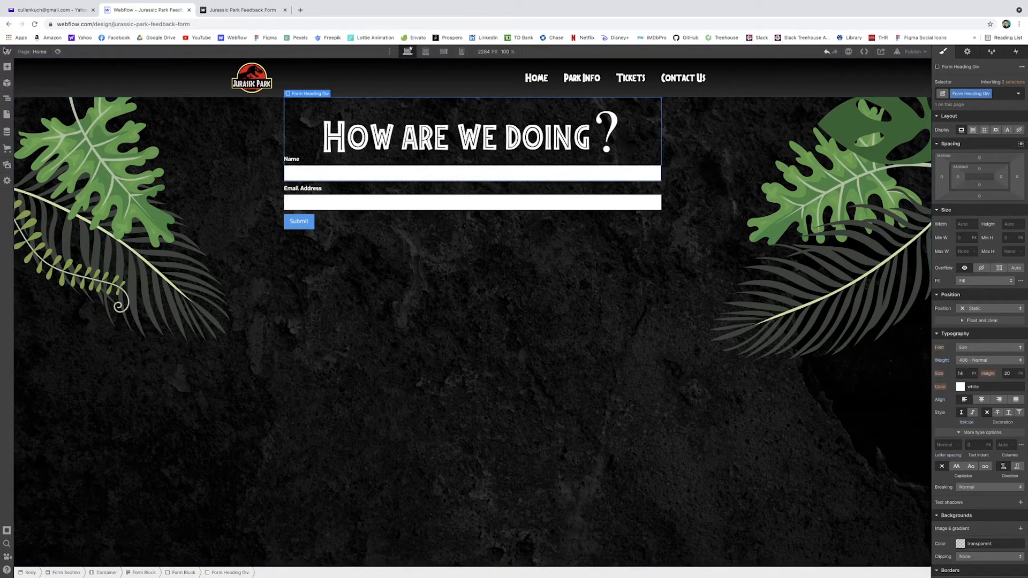
# Step: Add an H2 heading beneath 'How are we doing?' in the Form Heading Div
pyautogui.click(8, 67)
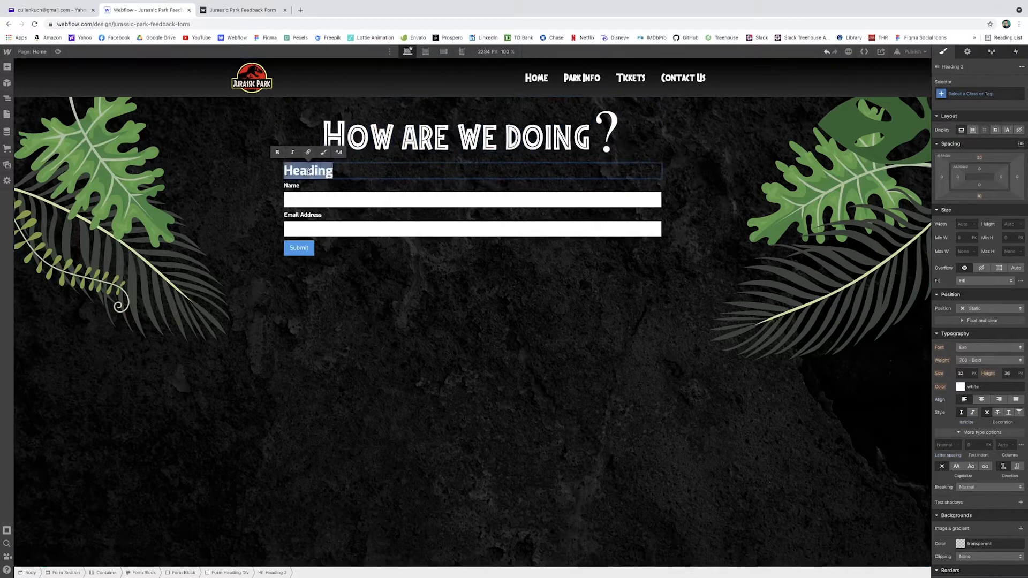
# Step: Write the subheading: 'If you have any concerns about your time in the park, we'd love to hear fro...'
pyautogui.write('If you have an')
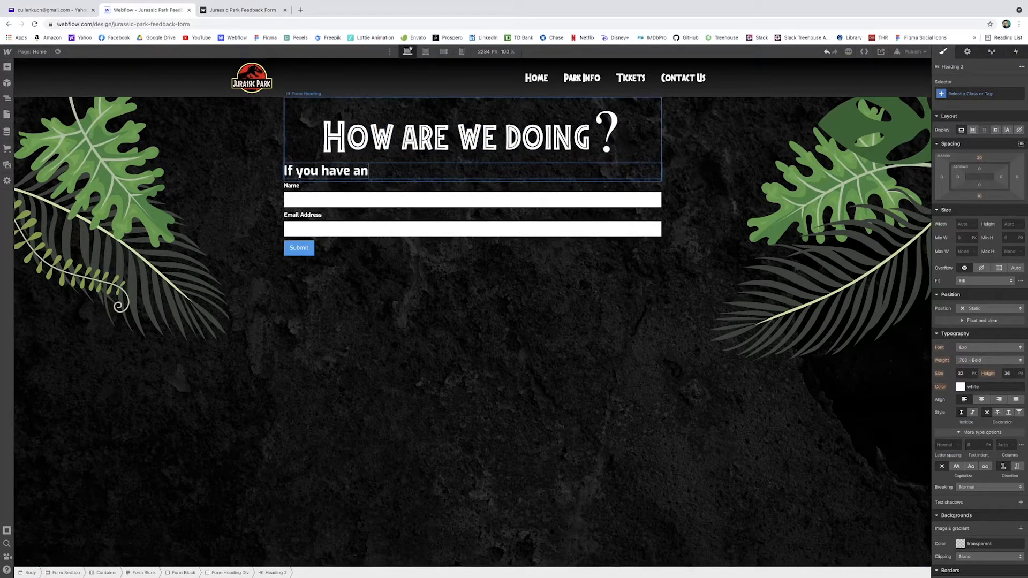
pyautogui.write('y concerns a')
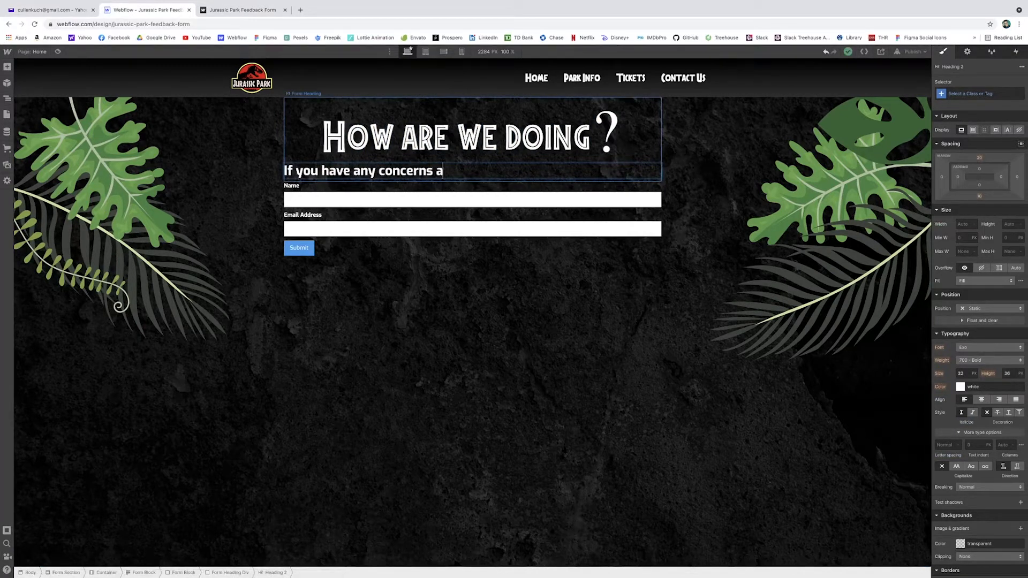
pyautogui.write('bout your time in')
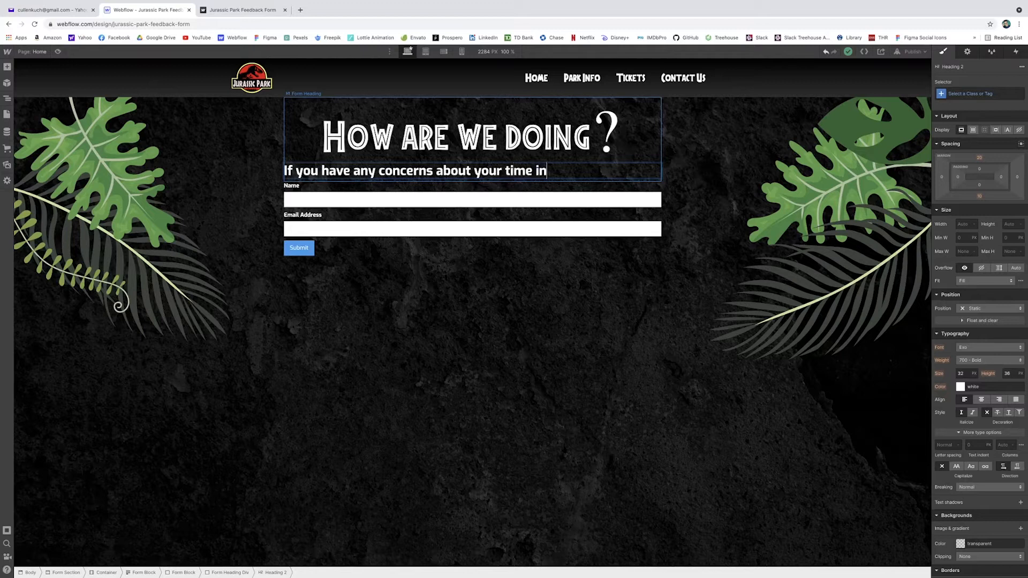
pyautogui.write("the park, we'd love to he")
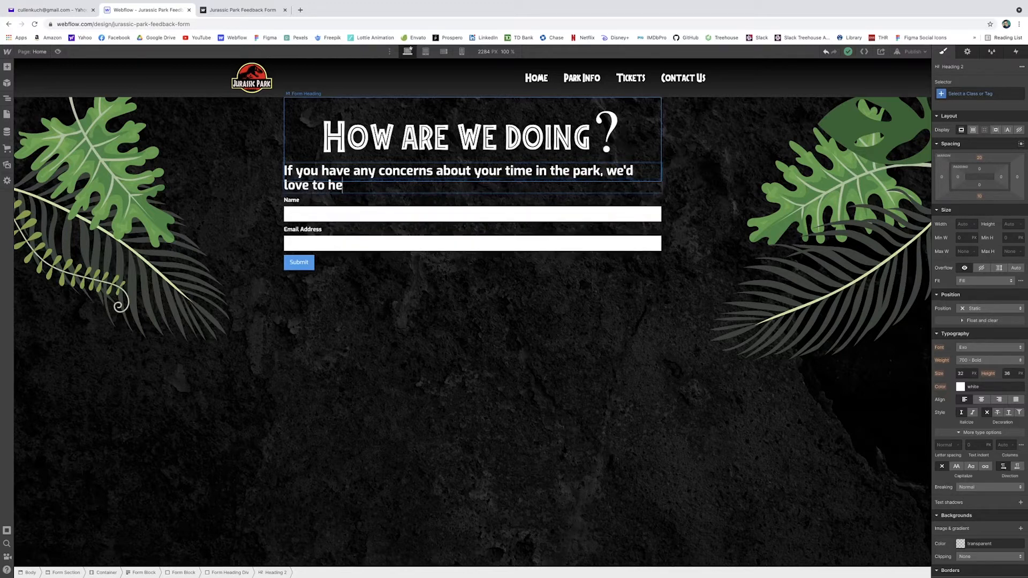
pyautogui.write('ar fro')
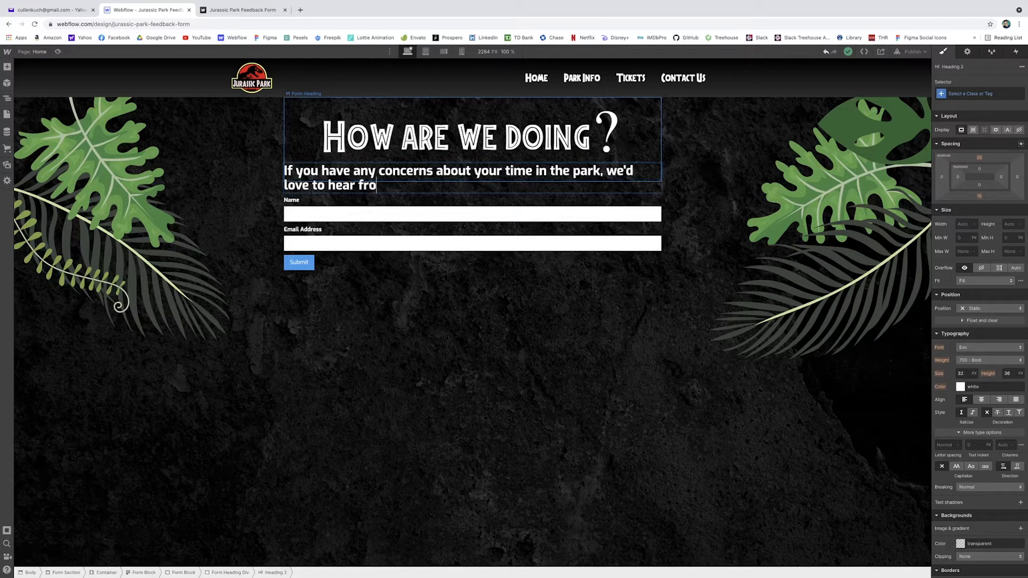